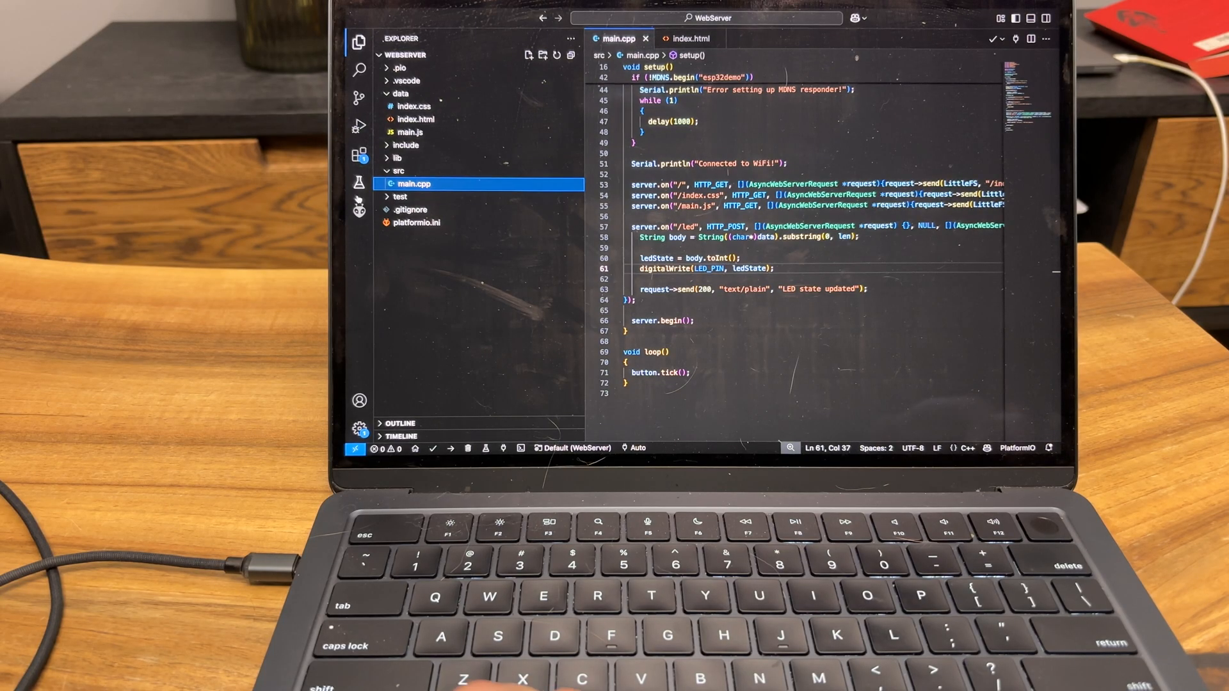
Upload the web page files to the ESP32 filesystem via PlatformIO's Upload Filesystem Image task.
left_click(359, 208)
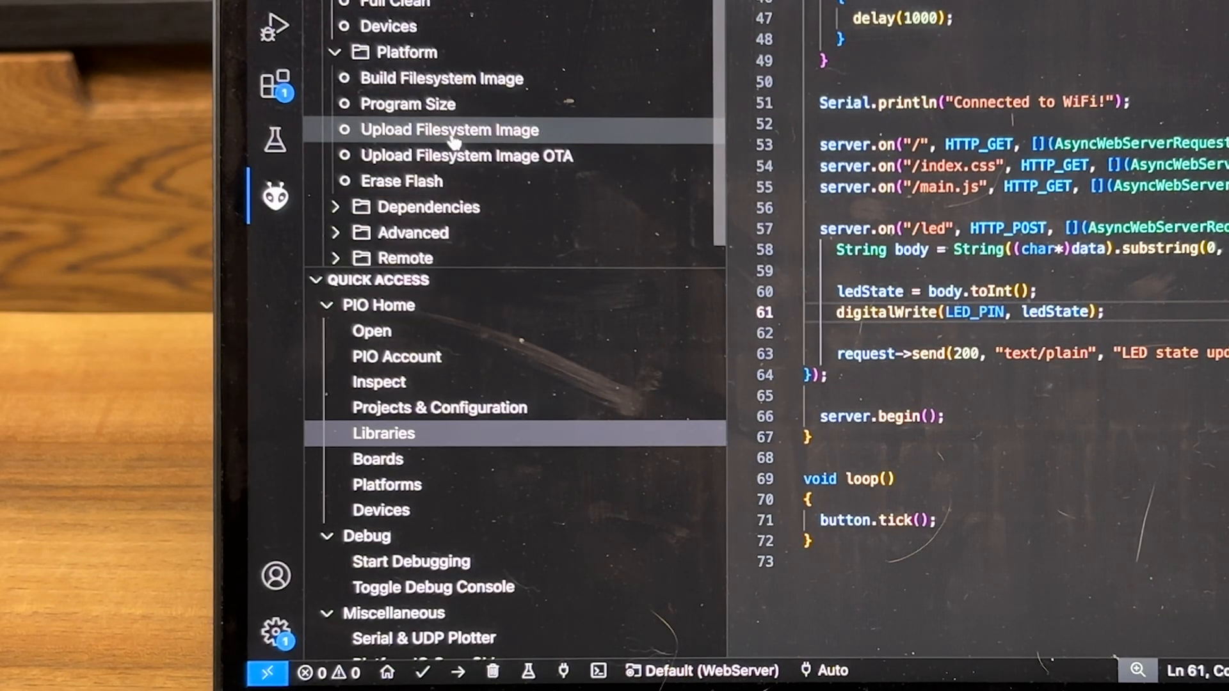
left_click(450, 130)
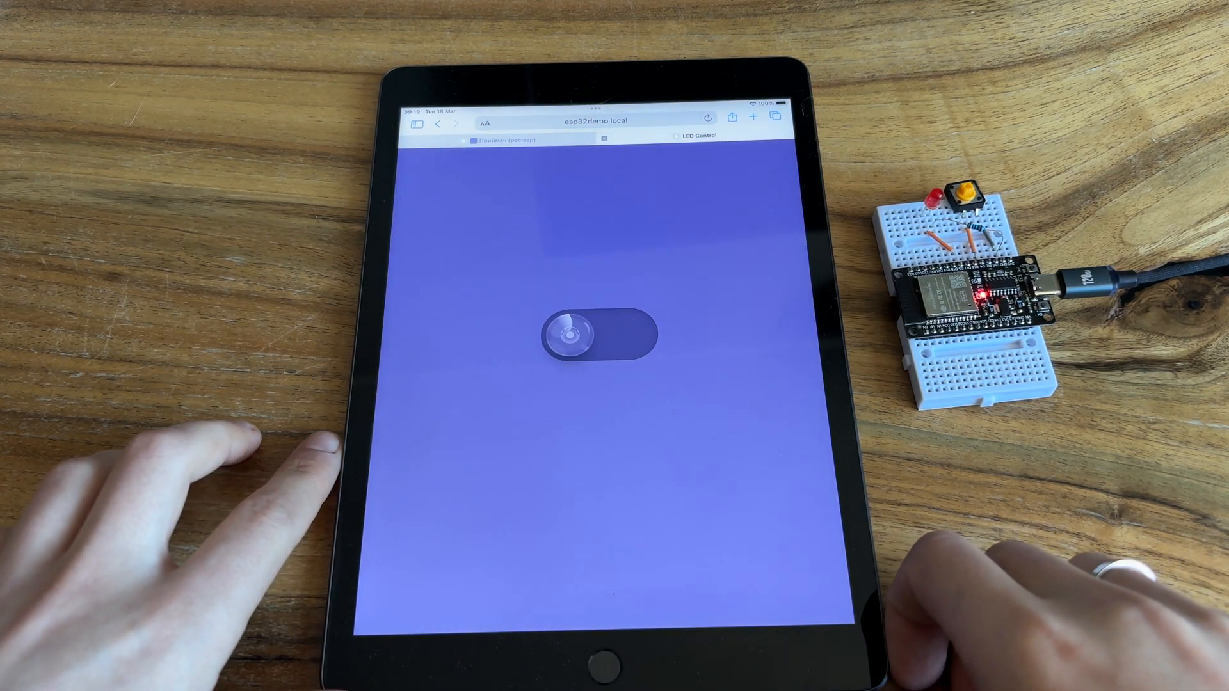
Add the esp32demo.local page to the iPad Home Screen as 'LED Control'.
left_click(731, 118)
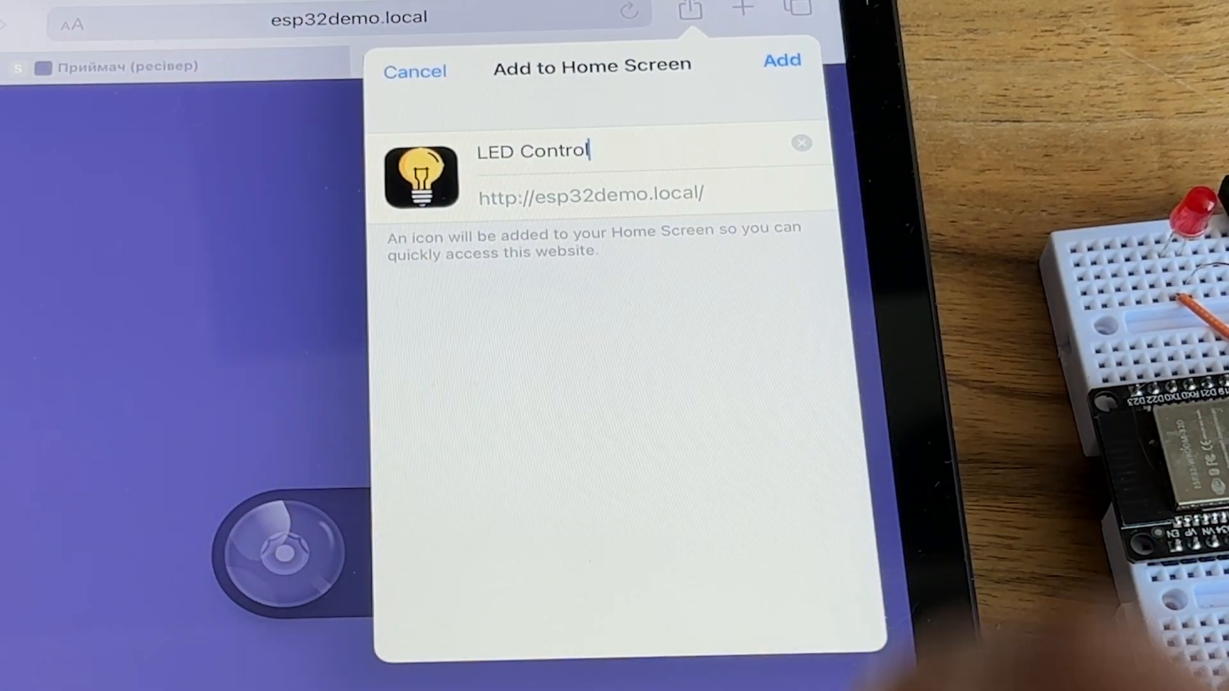
left_click(782, 60)
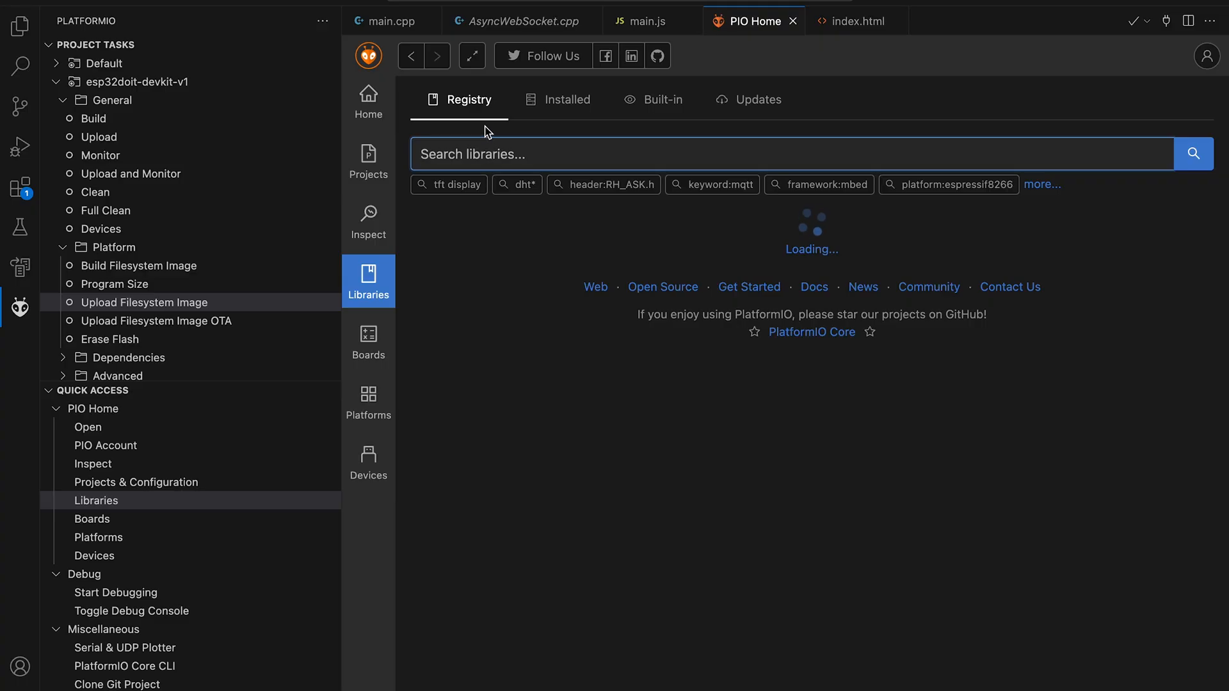
Search the PlatformIO library registry for 'AsyncTCP'.
type("Async")
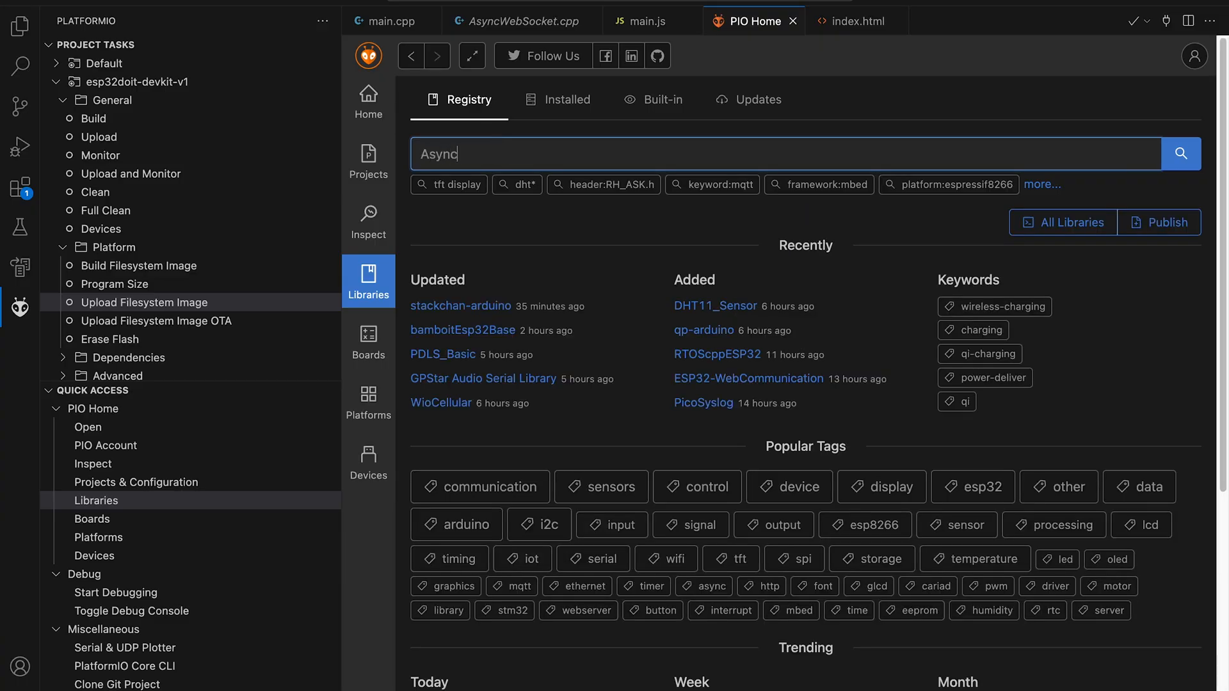
type("TCP")
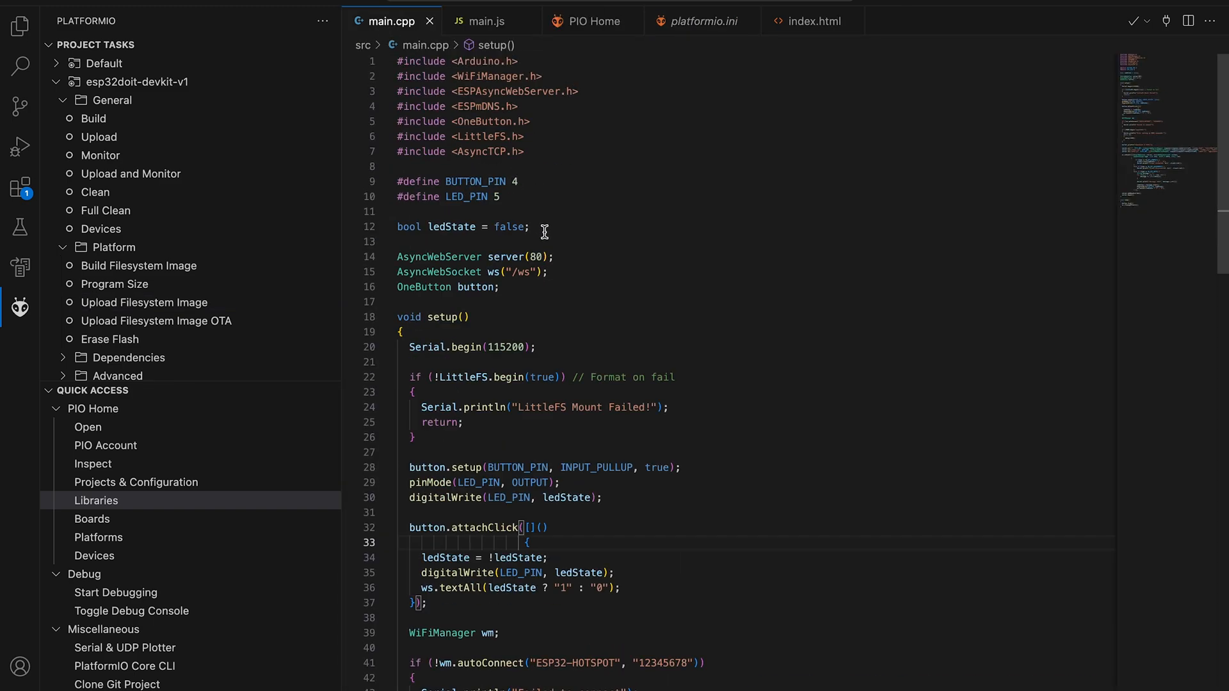
mouse_move(552, 268)
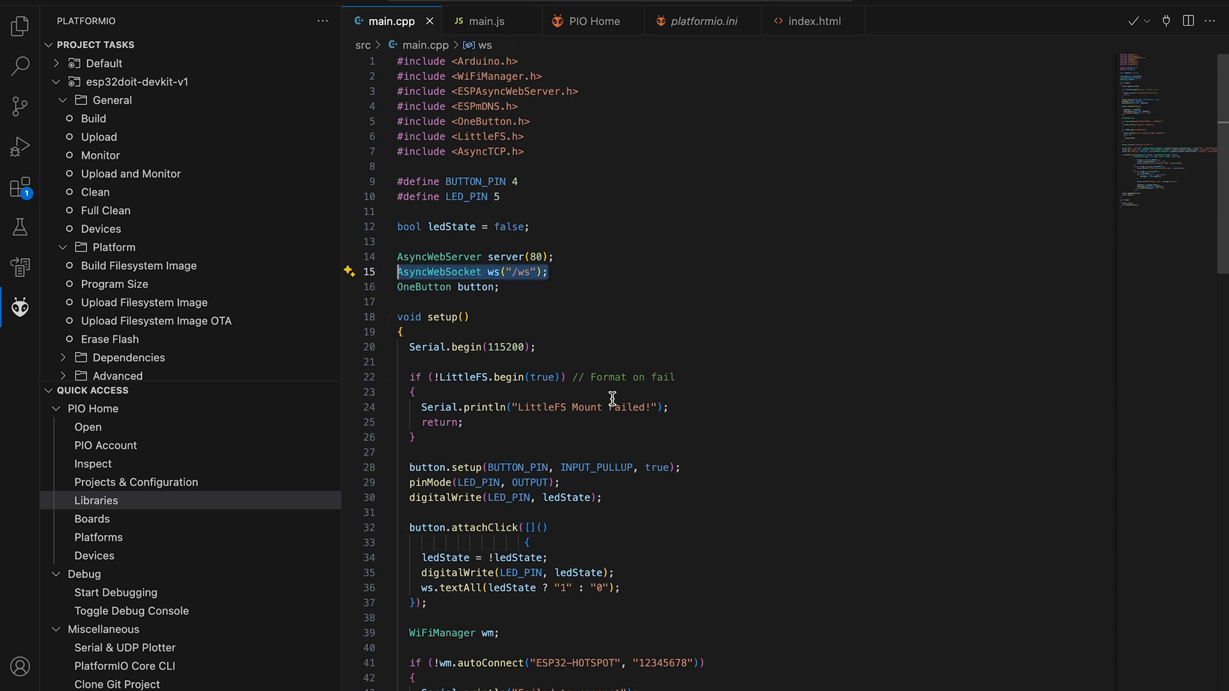
scroll("down", 3)
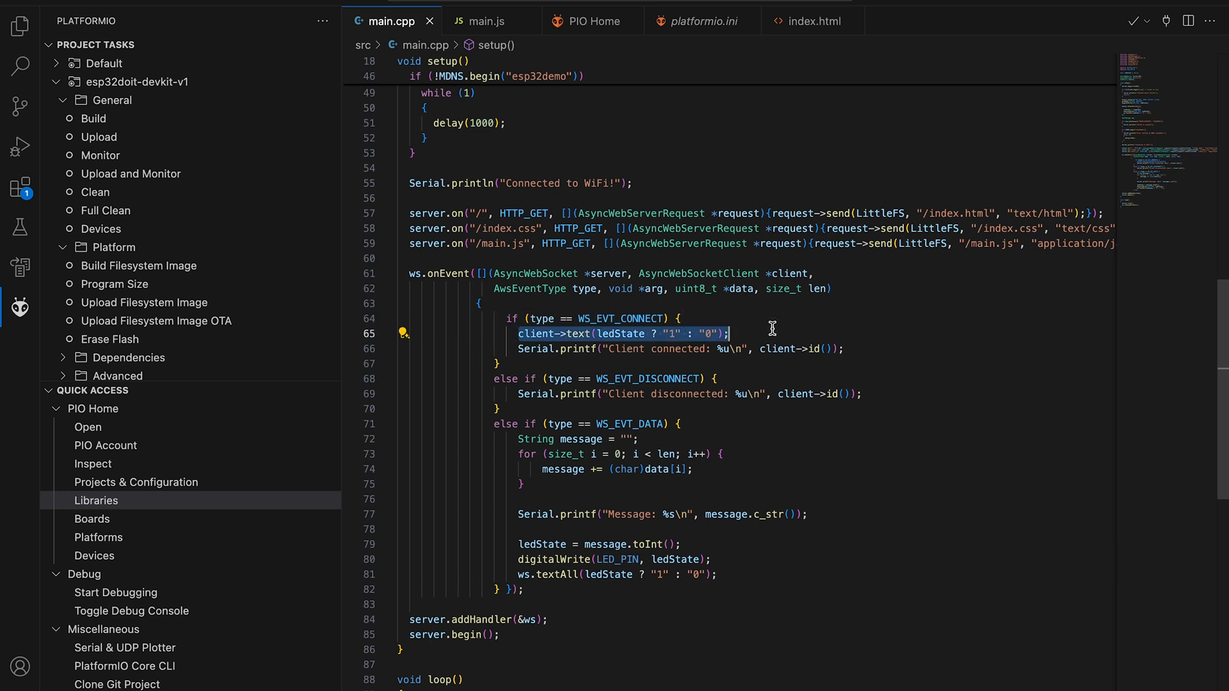
mouse_move(554, 440)
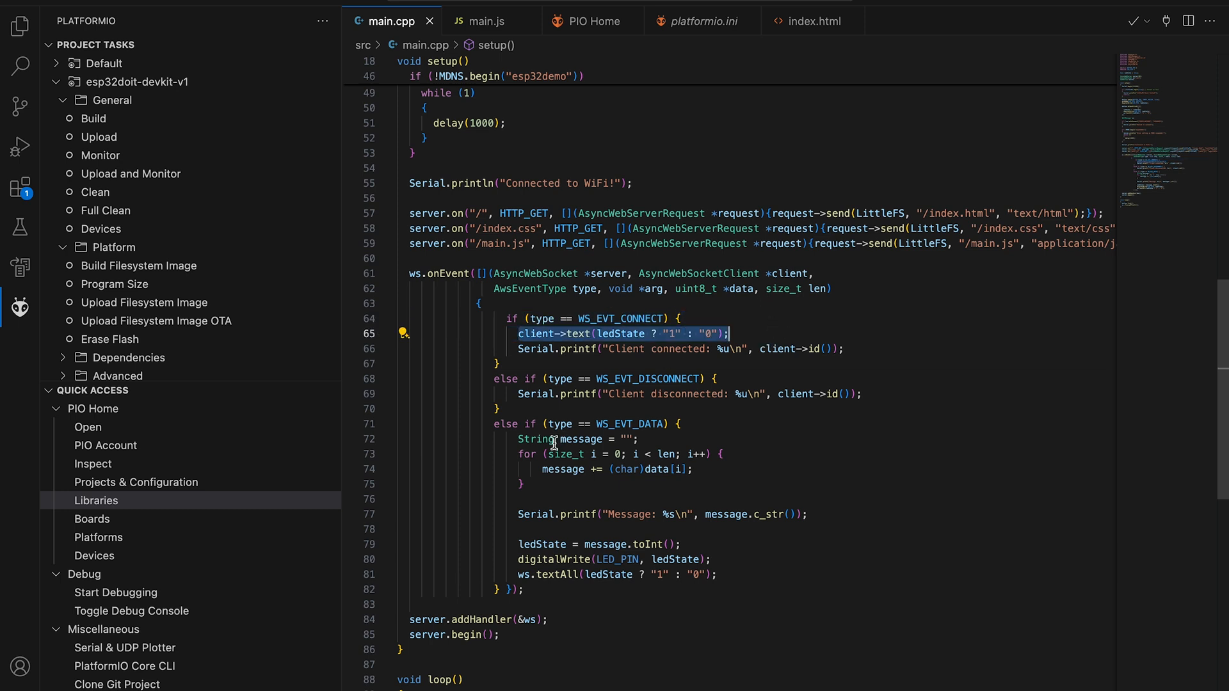
mouse_move(527, 456)
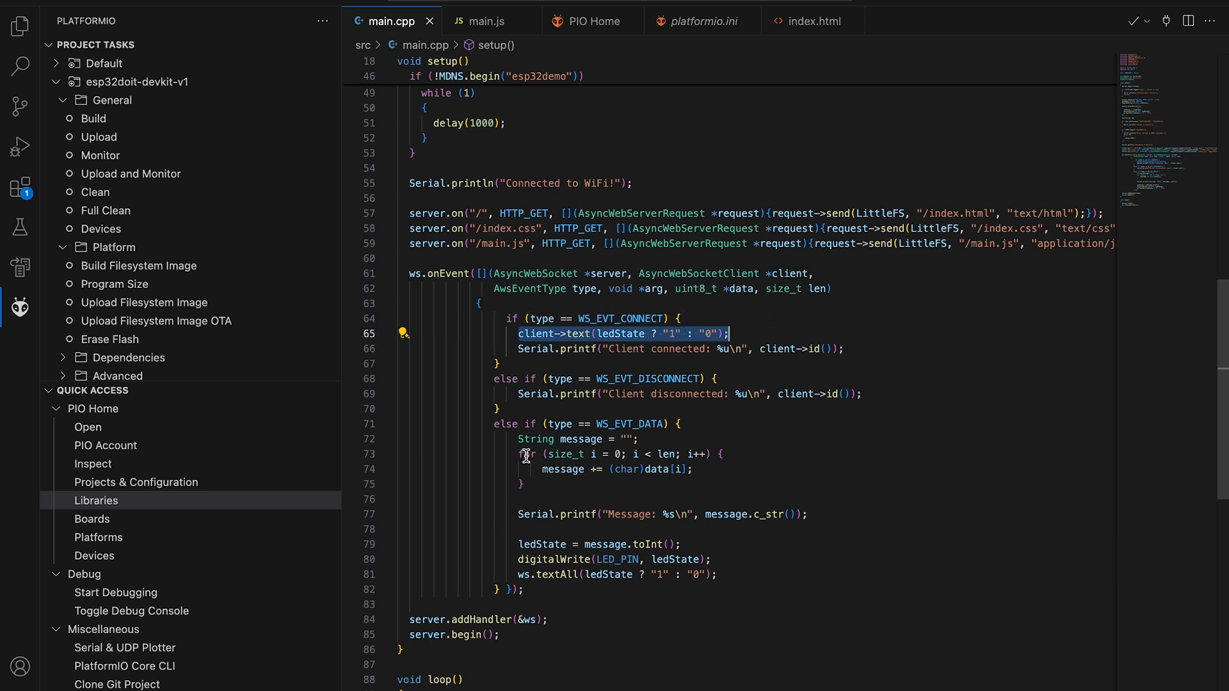
left_click(494, 430)
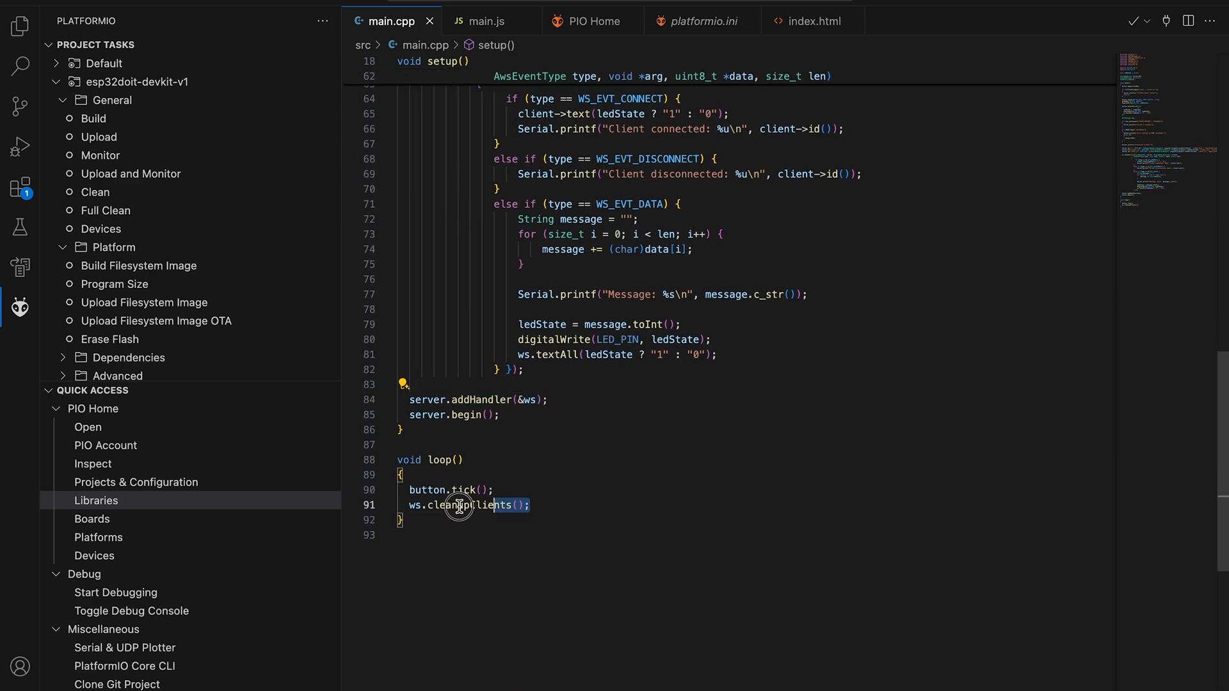
scroll("up", 3)
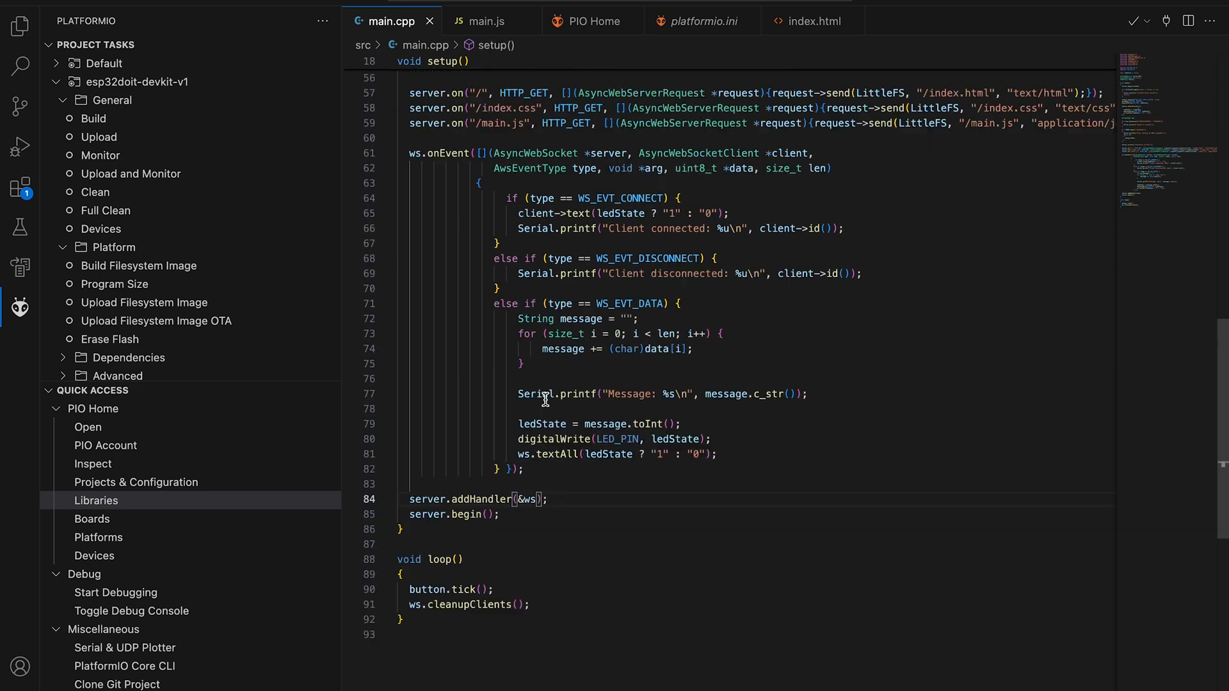
scroll("up", 3)
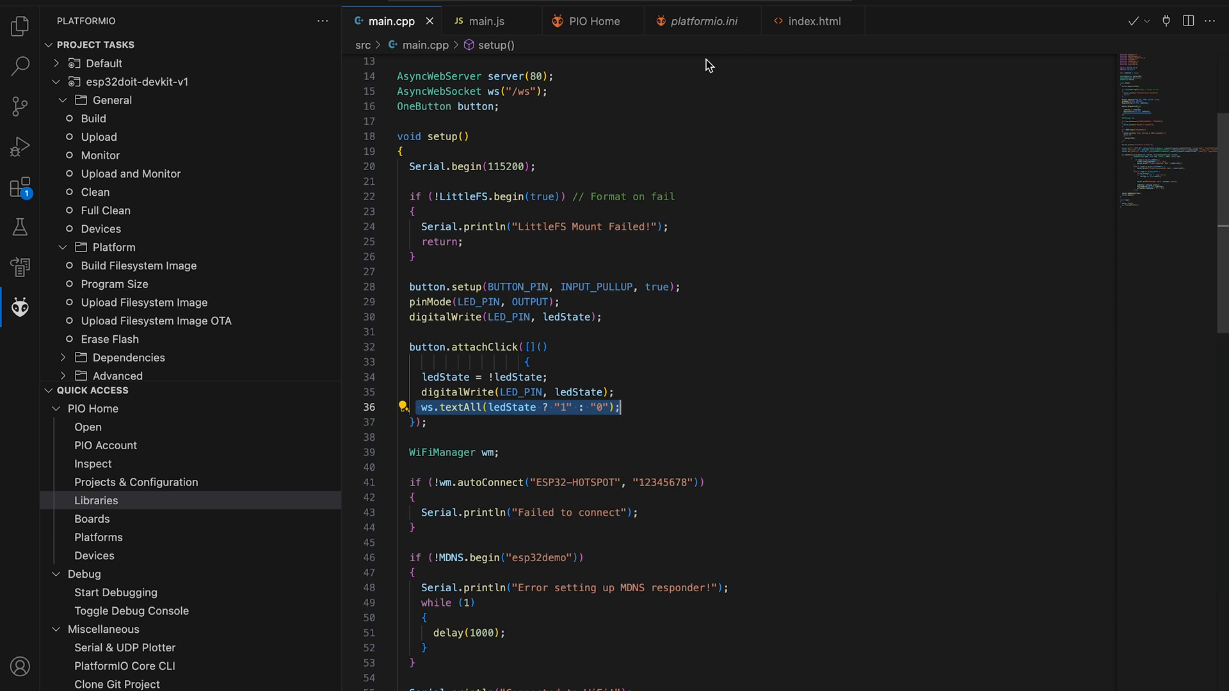
left_click(486, 21)
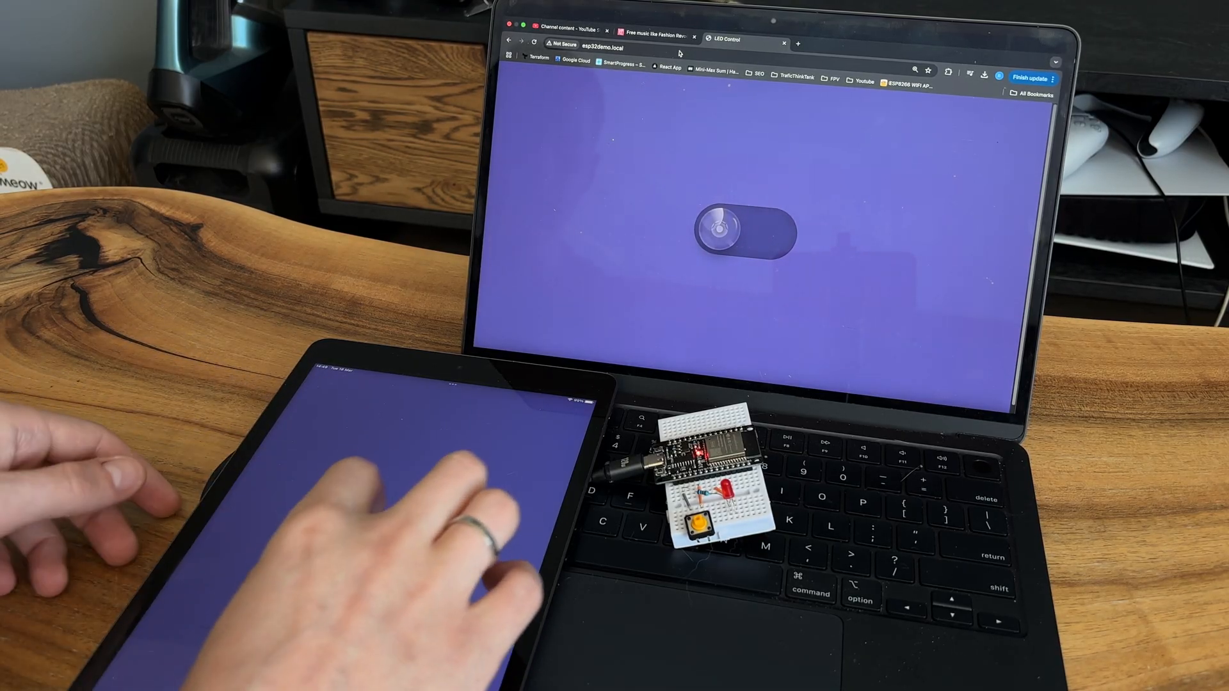
Toggle the LED on from the iPad, off from the laptop, then back on.
left_click(750, 232)
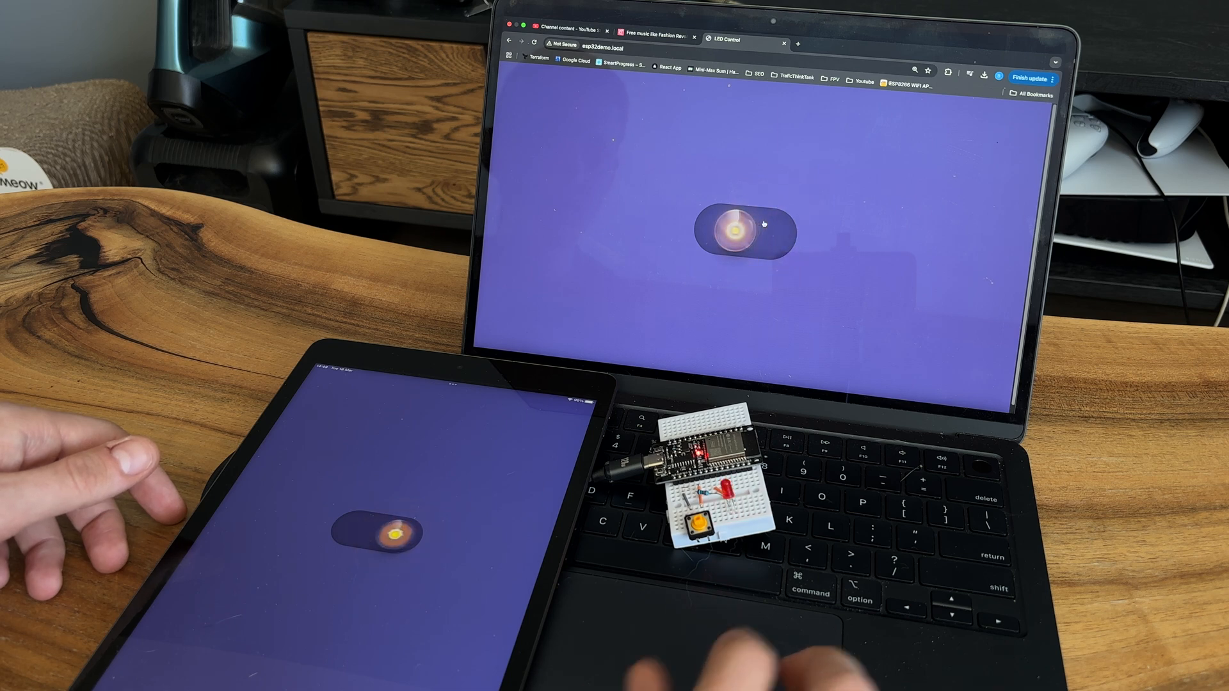
left_click(745, 226)
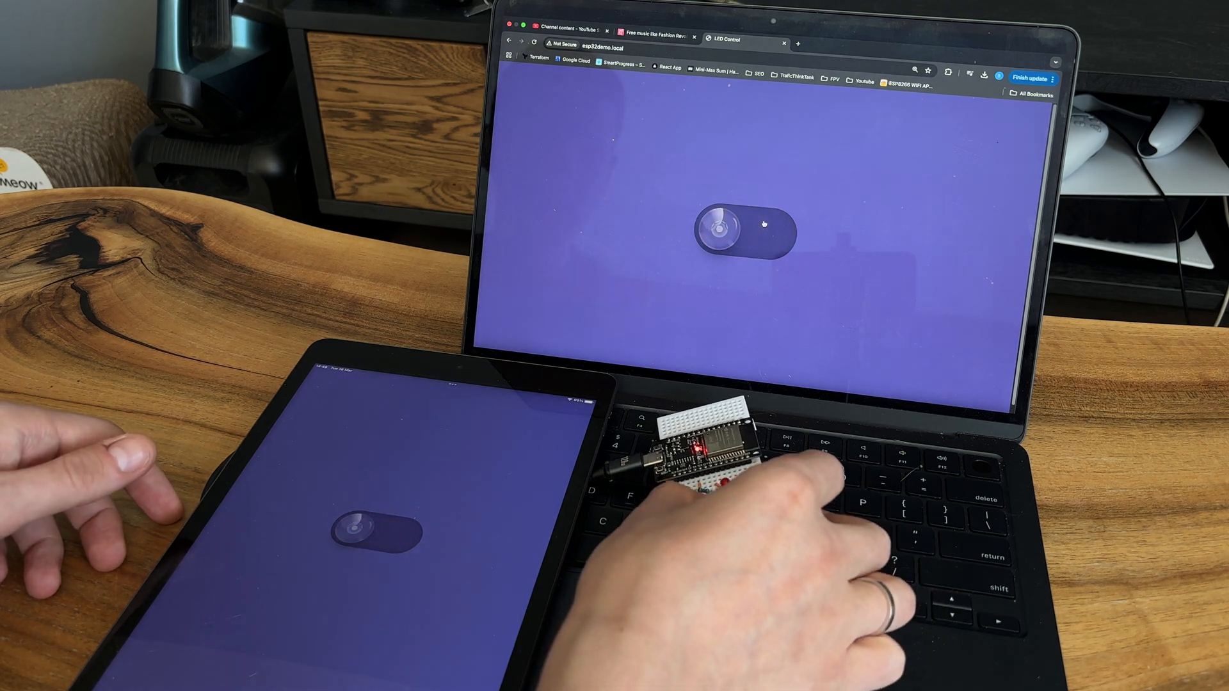
left_click(745, 228)
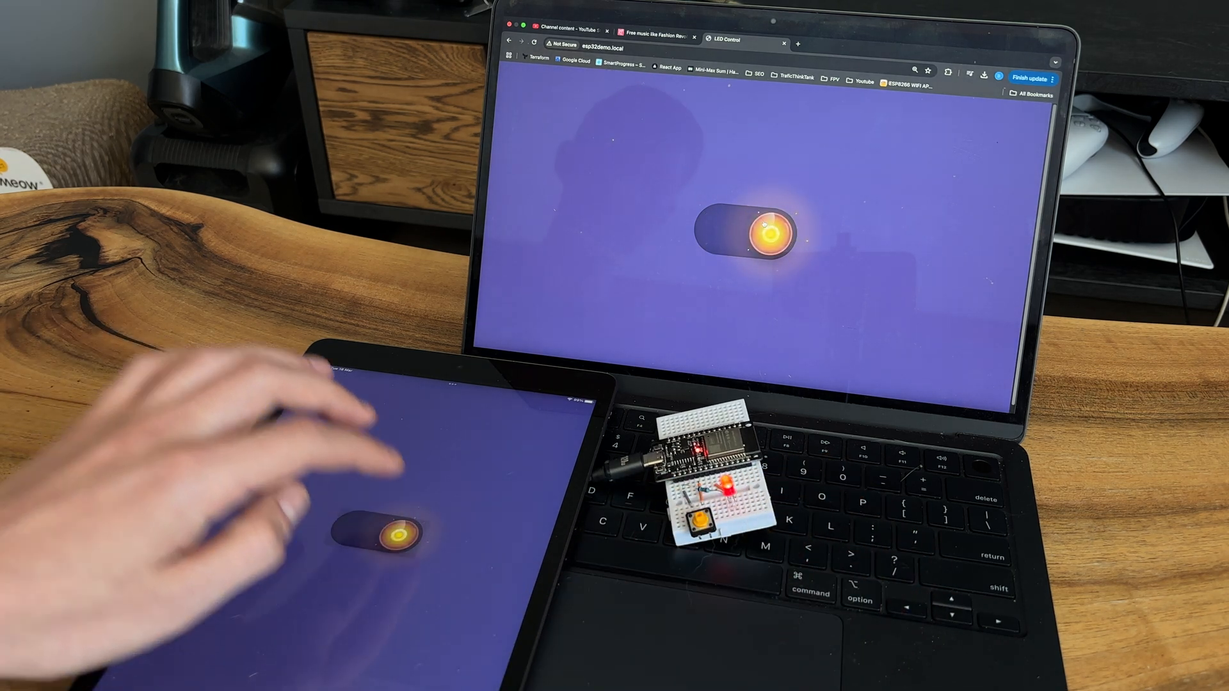